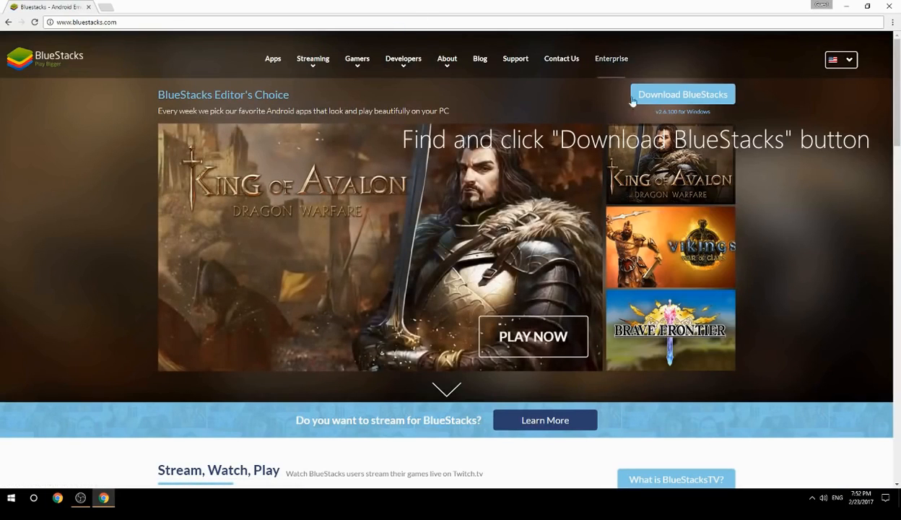
Download the BlueStacks installer .exe from bluestacks.com in Chrome
click(682, 94)
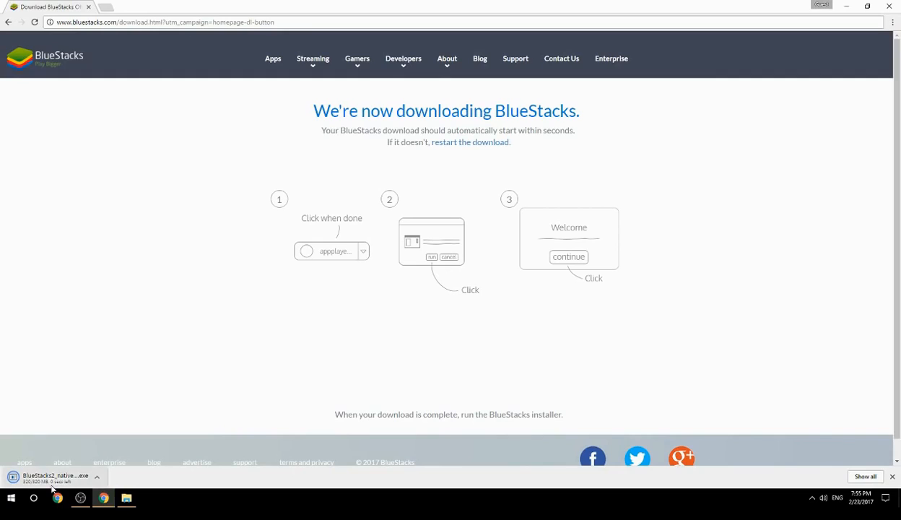
mouse_move(54, 477)
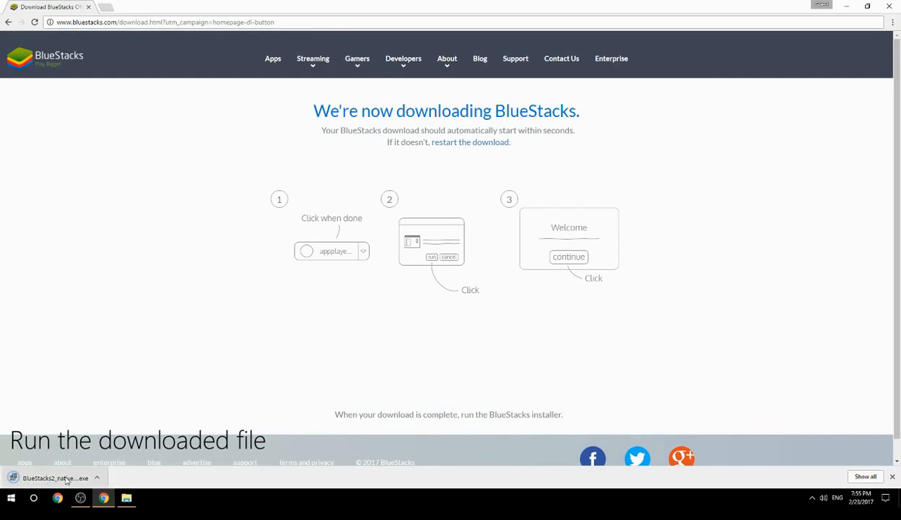
Run the BlueStacks installer, accept the license, keep C:\ProgramData, and install
click(54, 478)
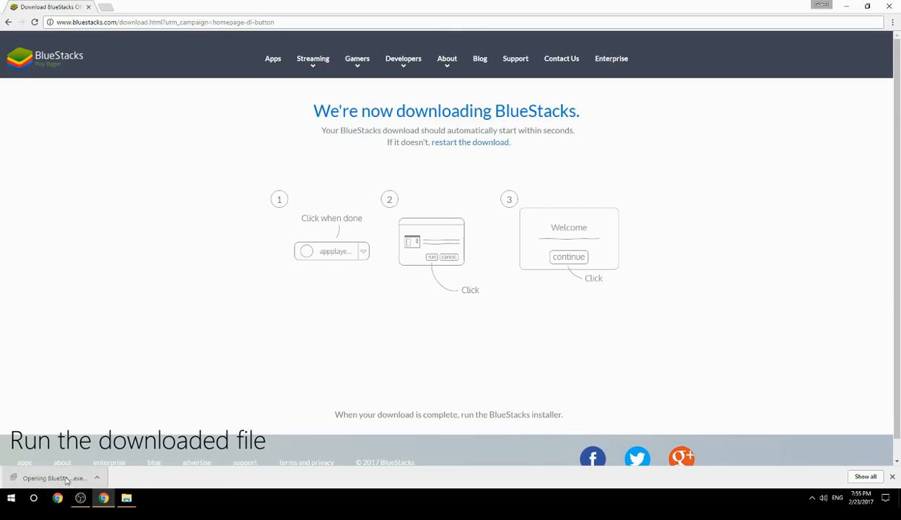
click(55, 479)
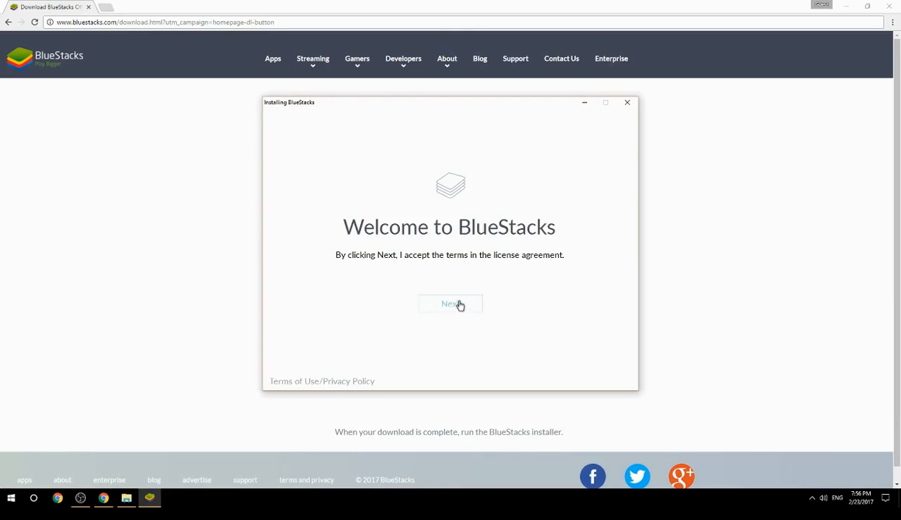
click(450, 303)
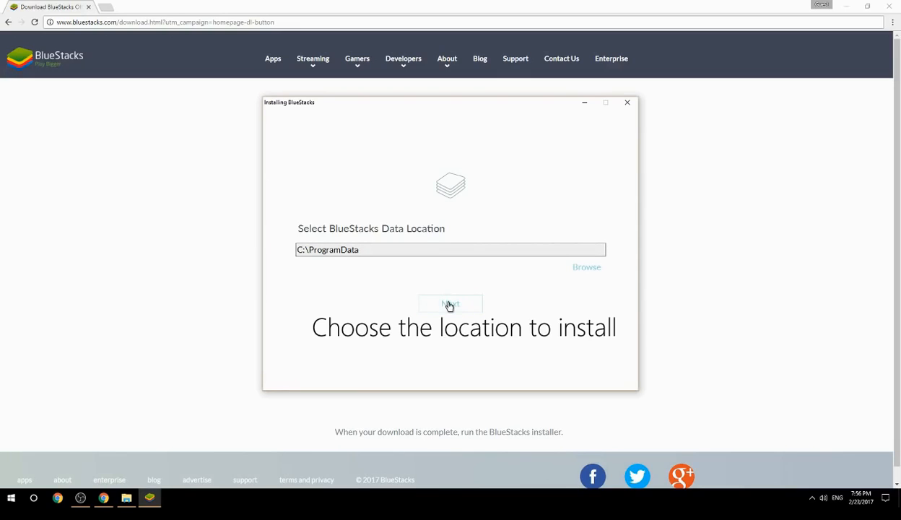
click(450, 303)
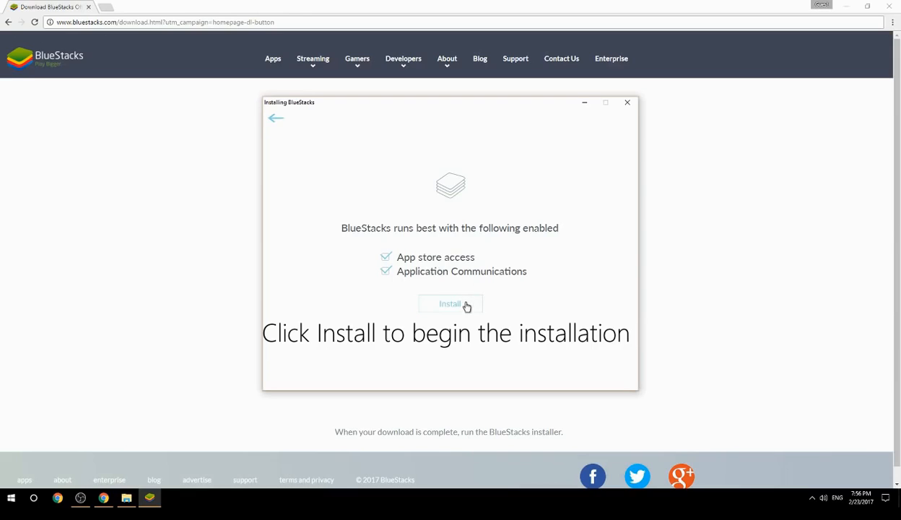
click(450, 303)
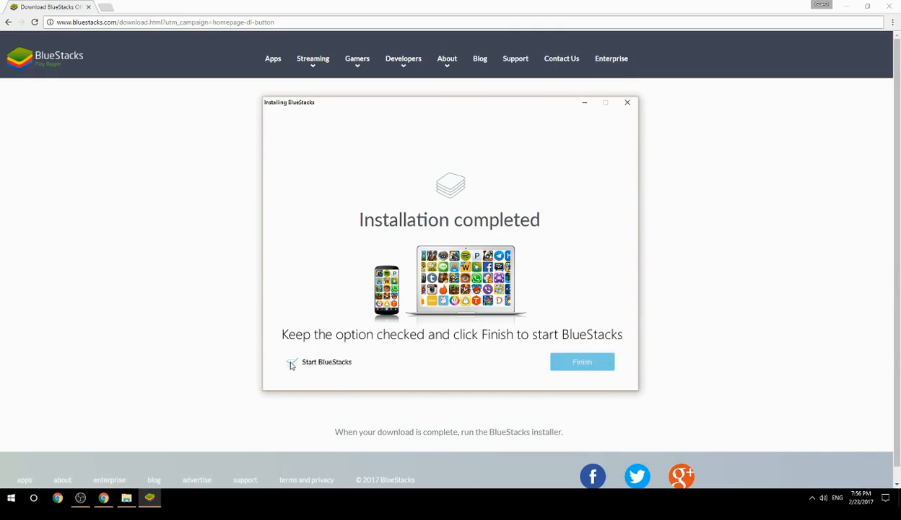
click(582, 362)
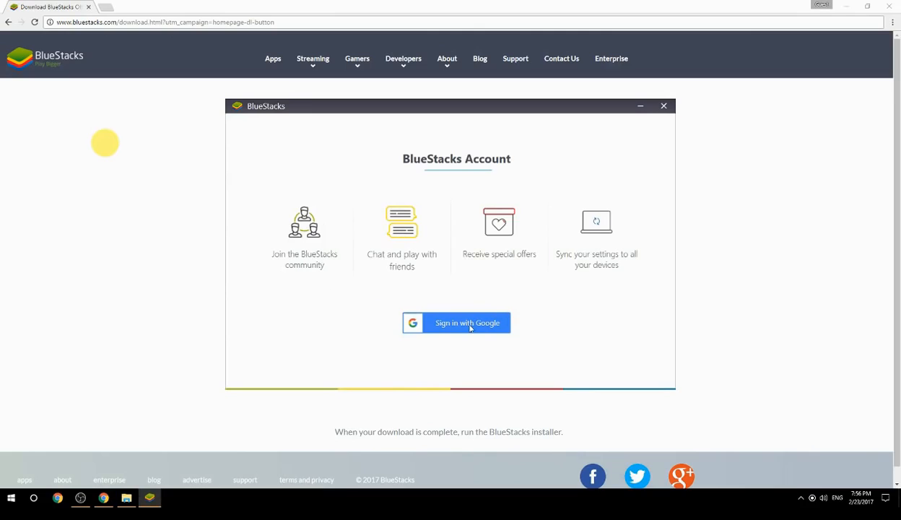
click(456, 322)
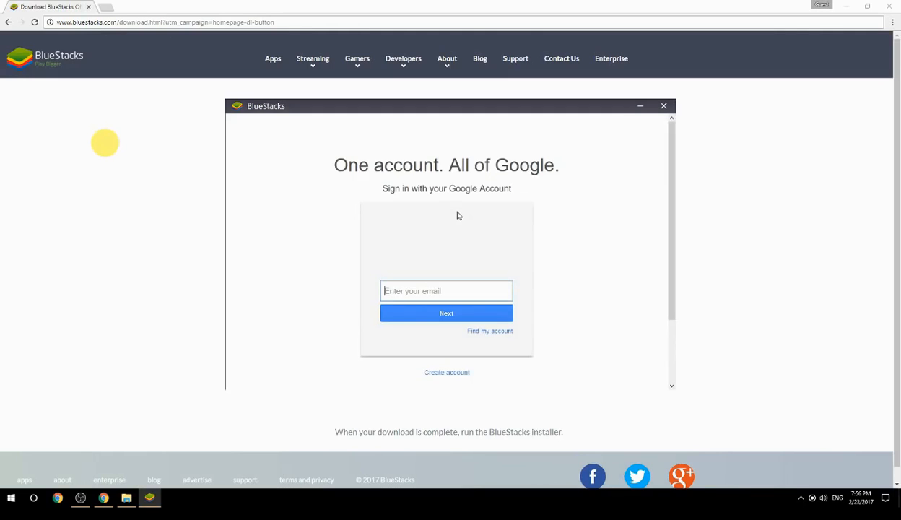
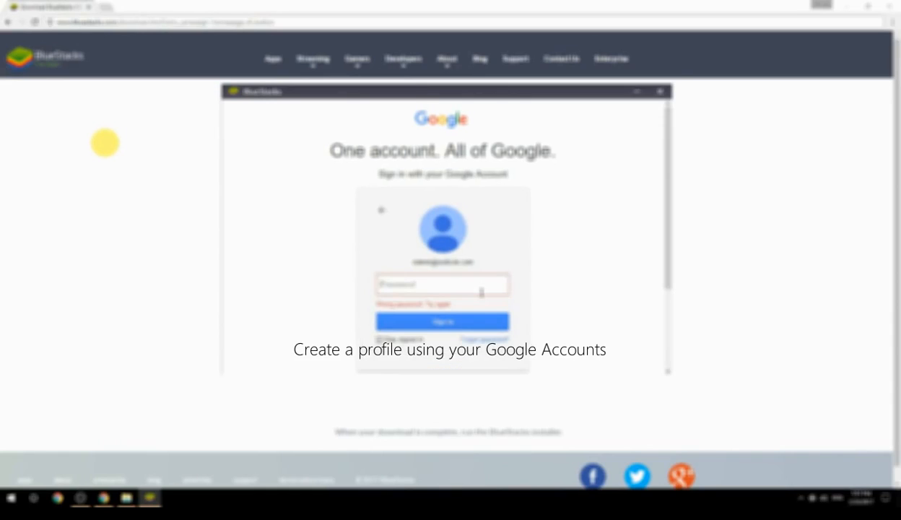
click(442, 321)
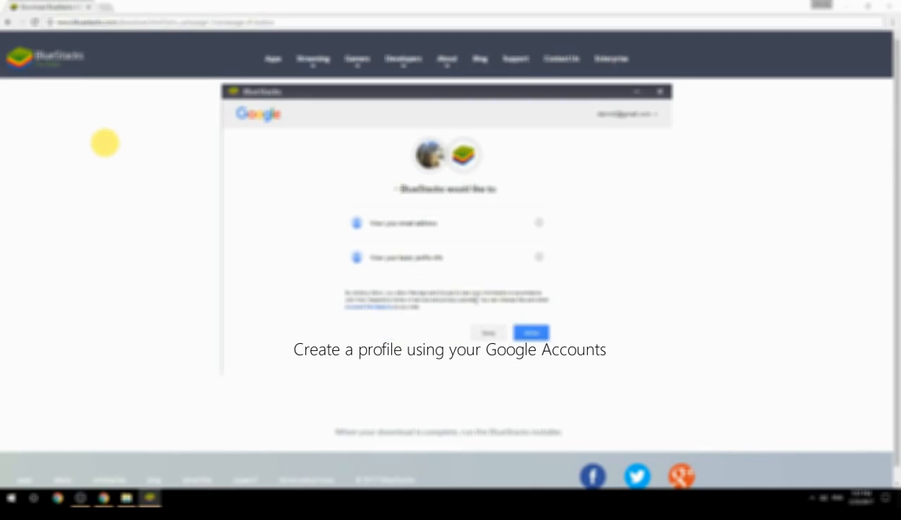
click(531, 332)
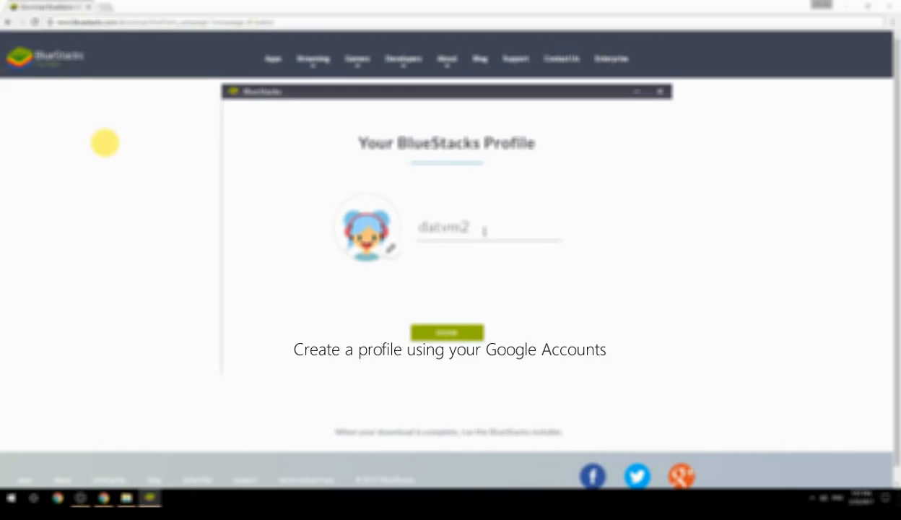
click(447, 333)
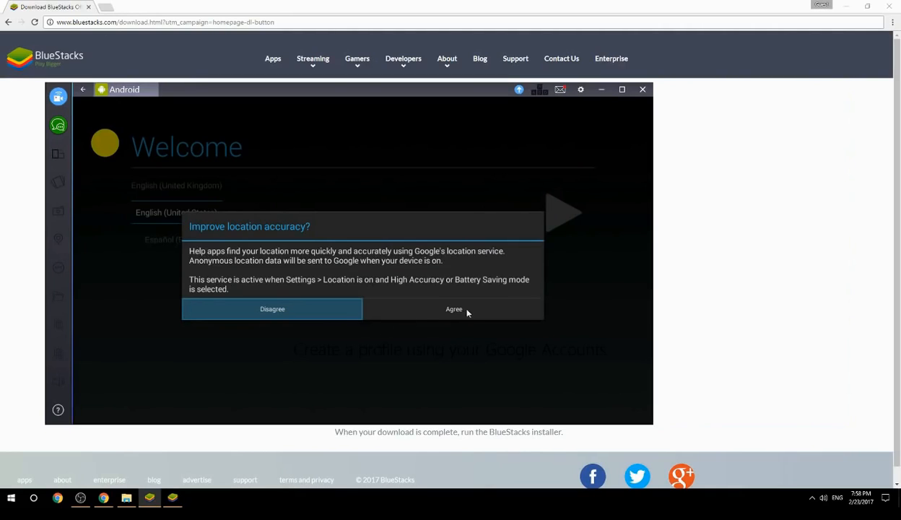
Agree to location accuracy, choose English (United States), sign in, and accept Google terms and services
click(453, 309)
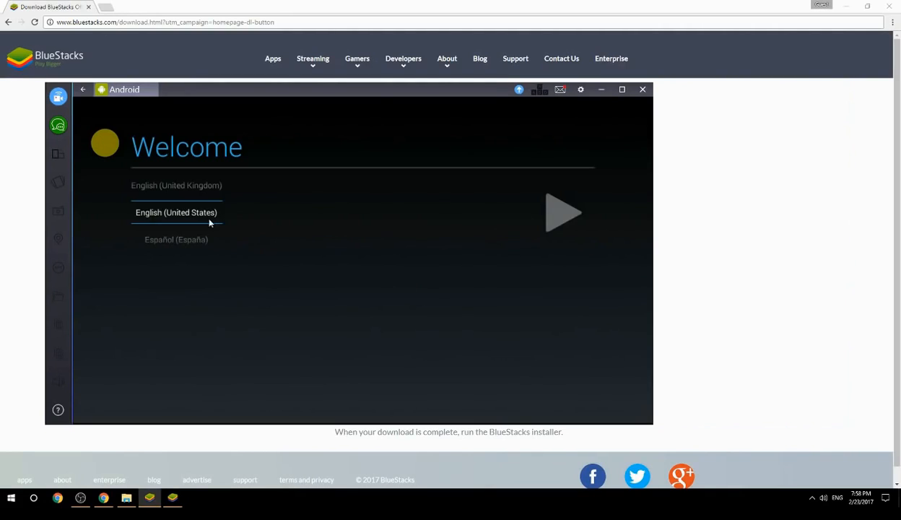
click(563, 212)
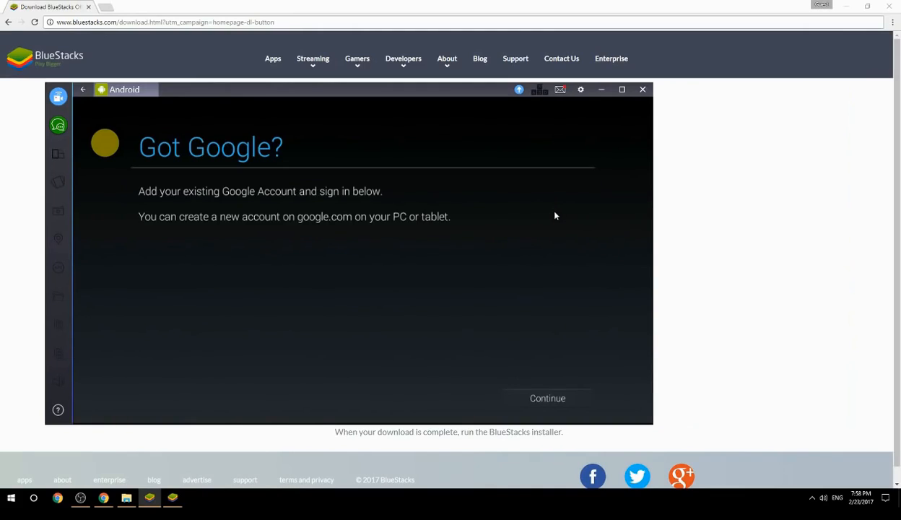
click(548, 398)
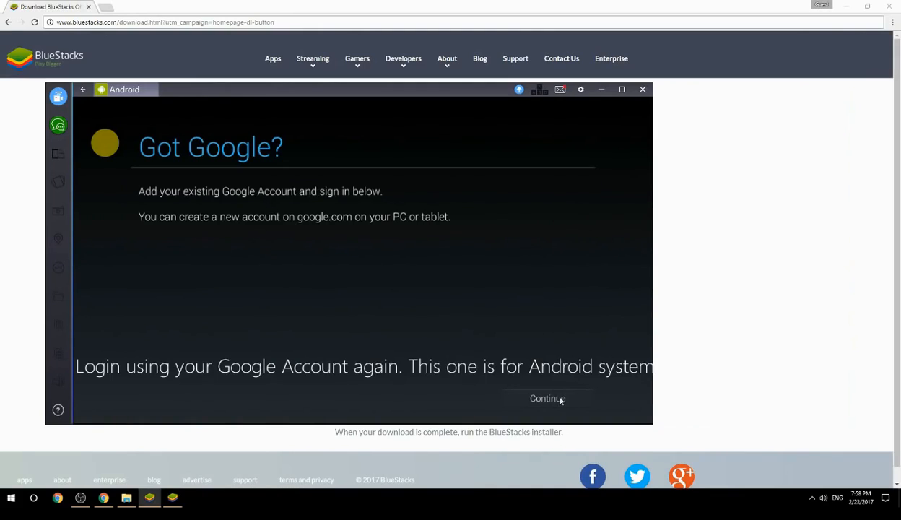
click(546, 398)
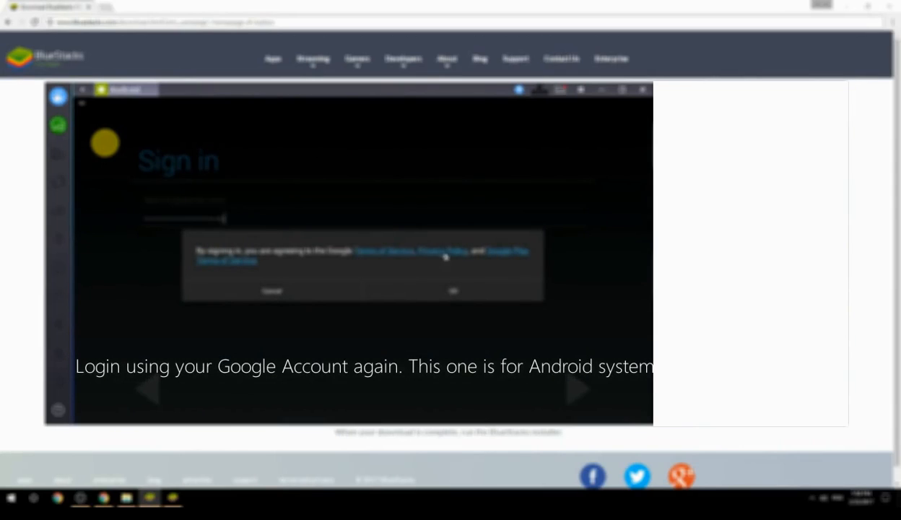
click(453, 290)
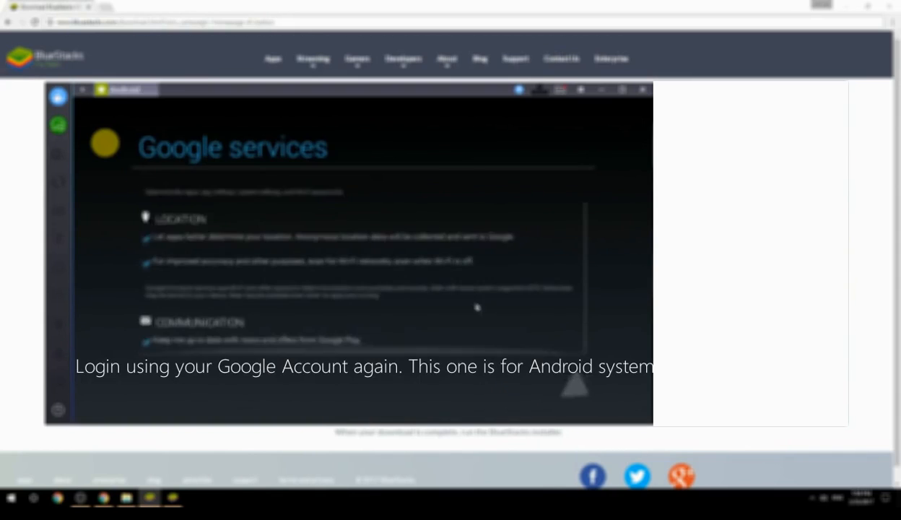
click(575, 388)
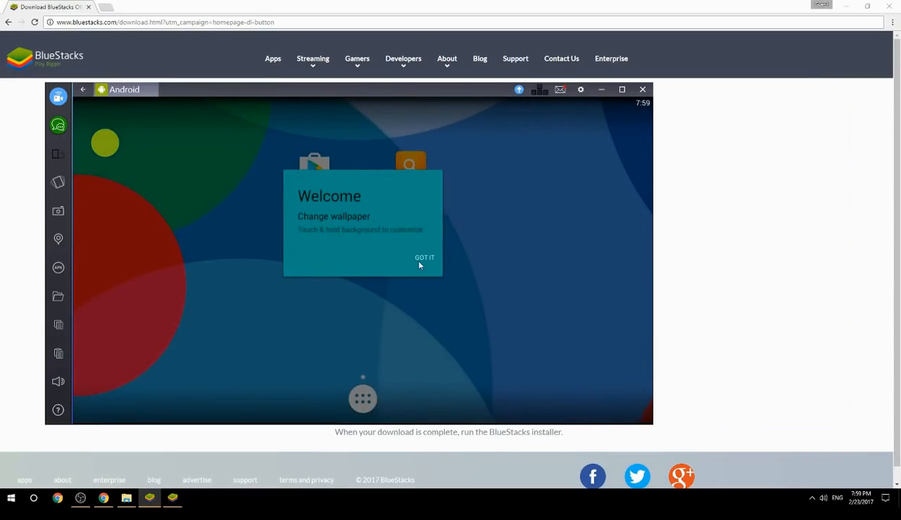
Dismiss the welcome tip and What's new notice, then launch the Play Store
click(425, 258)
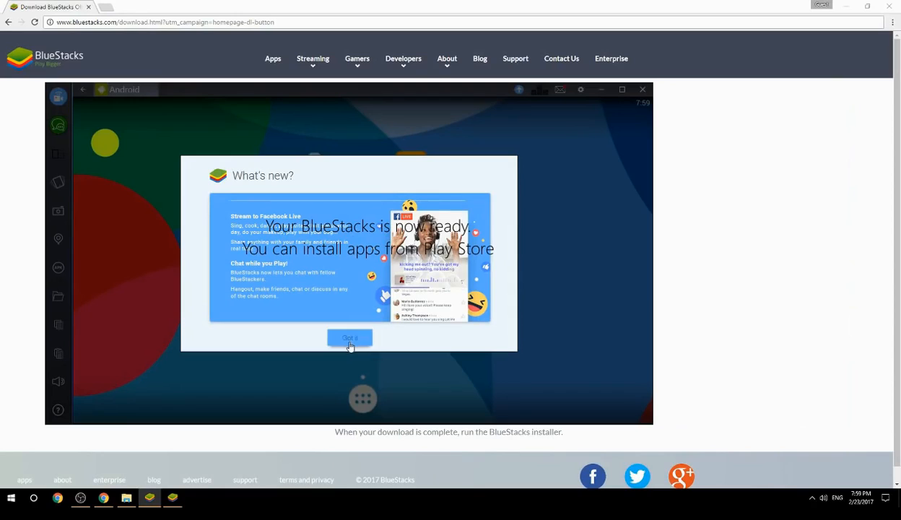
click(350, 337)
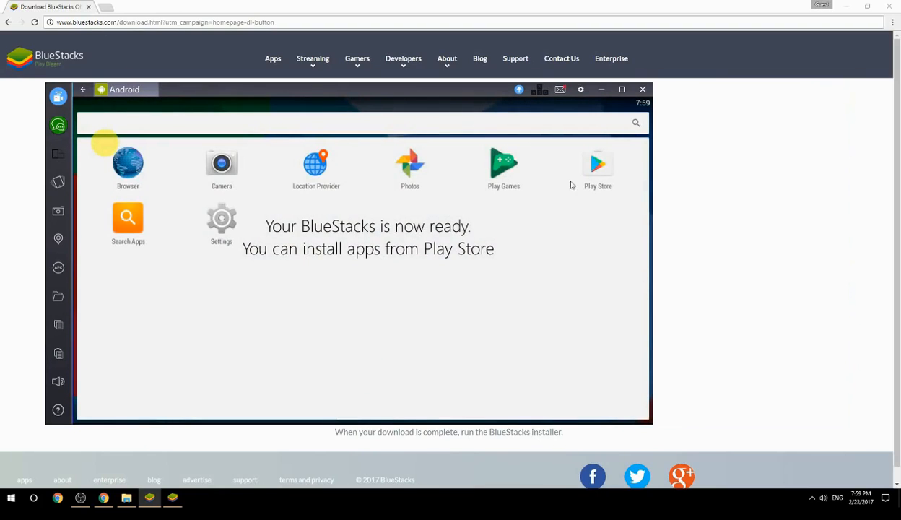
click(598, 162)
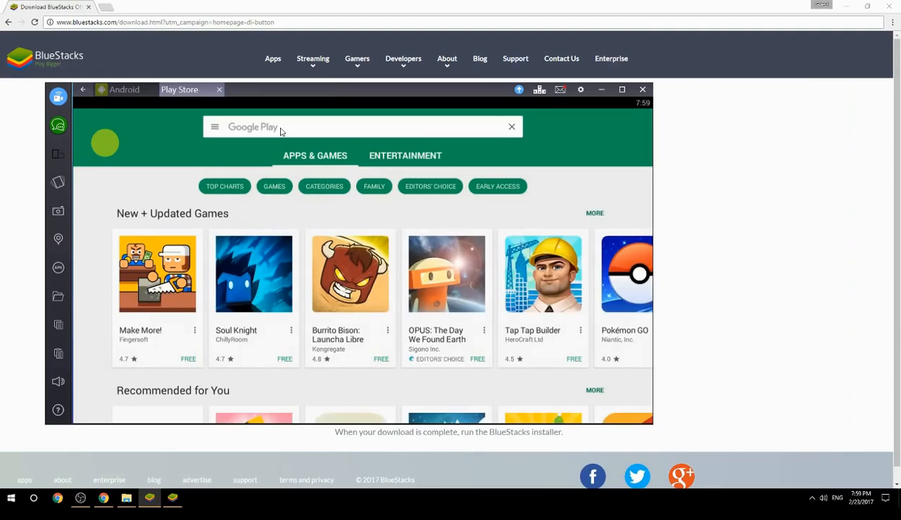
Search Google Play for 'Cash App' and install it
text(Cash App)
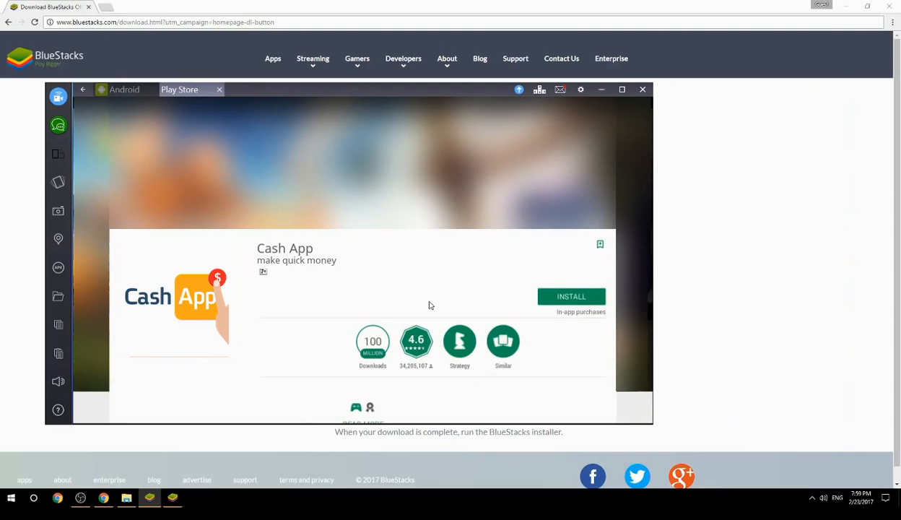
click(572, 296)
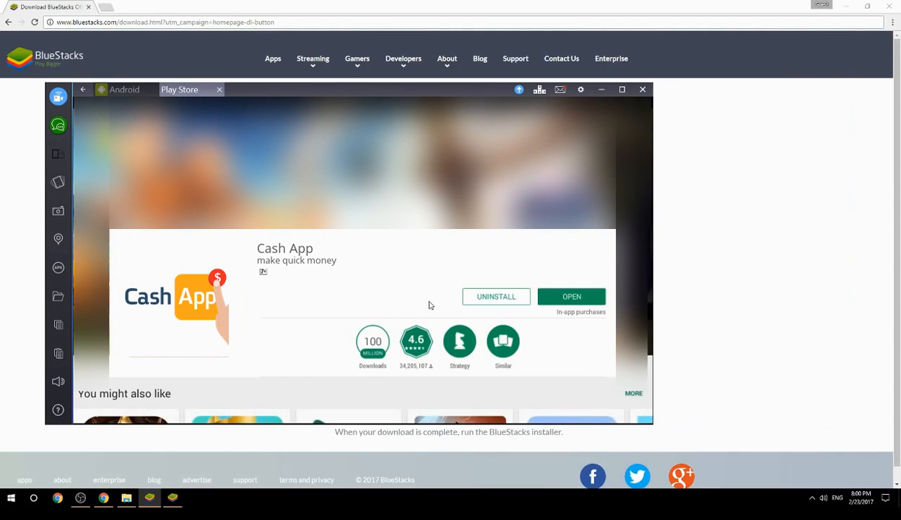